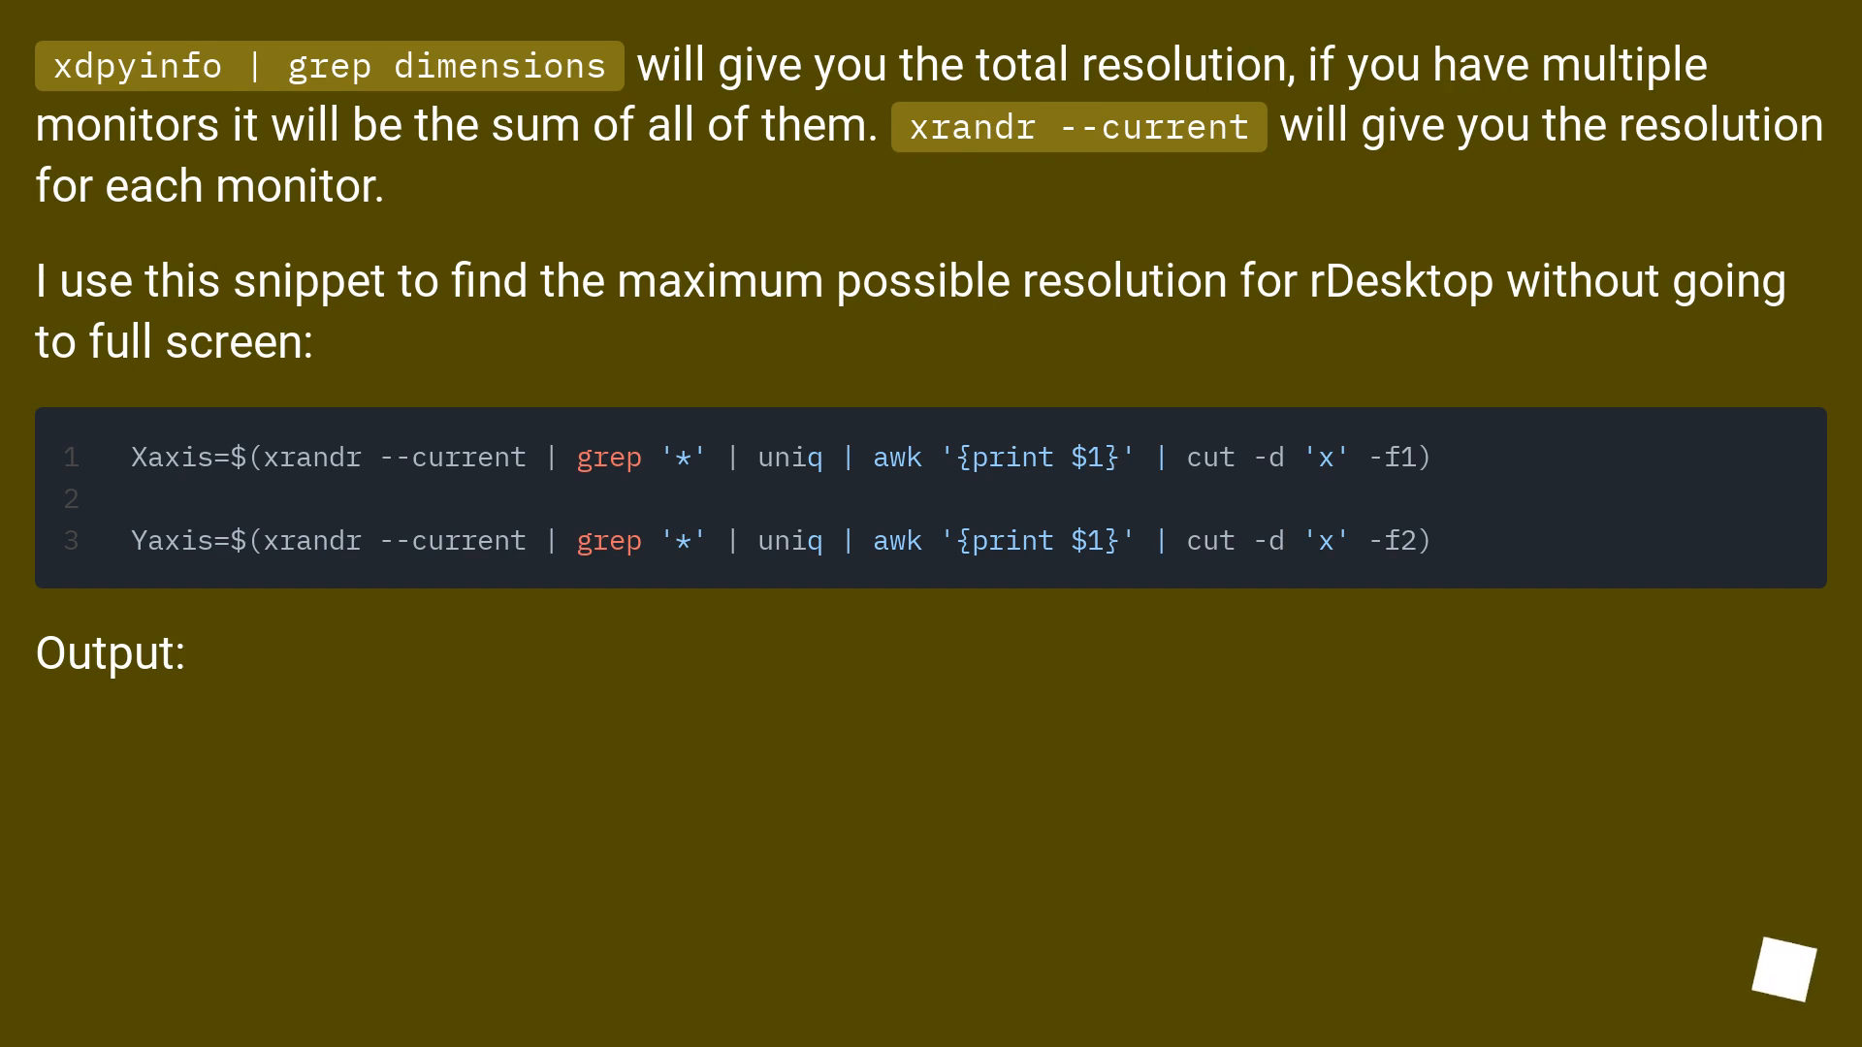
scroll(down, 3)
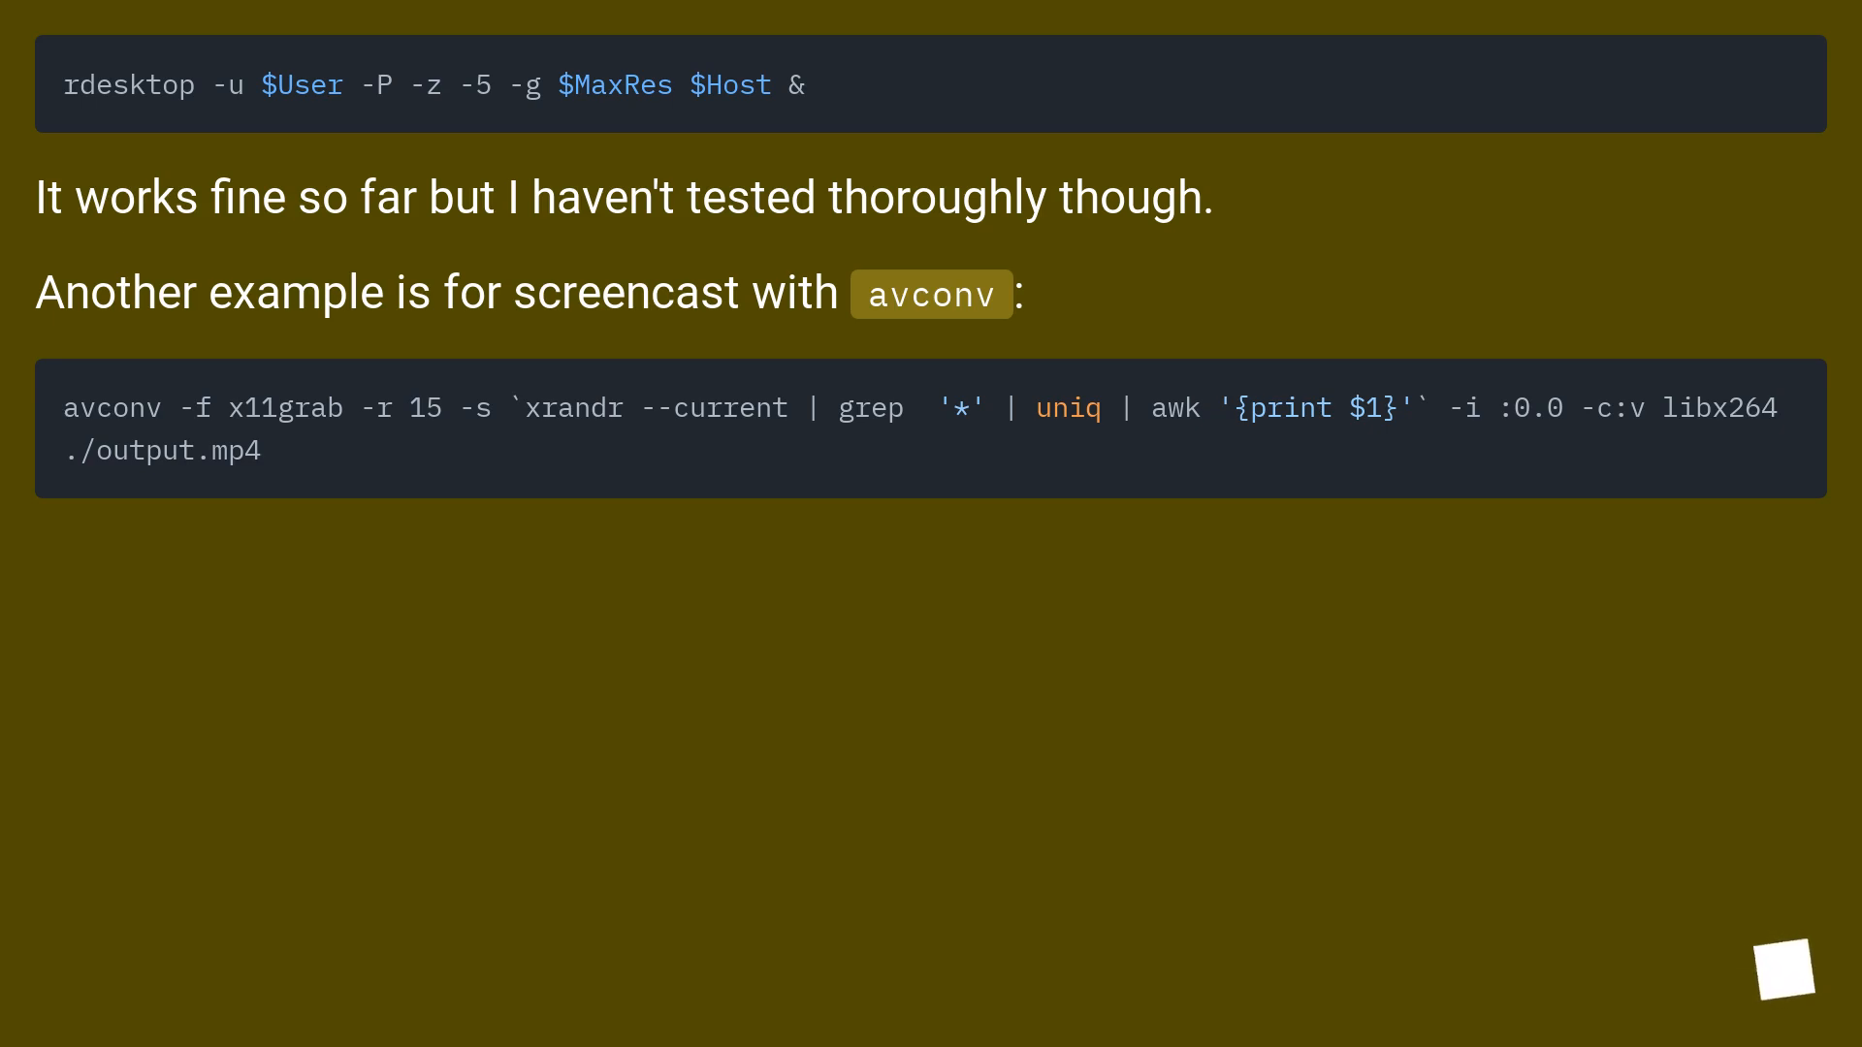
mouse_move(1784, 966)
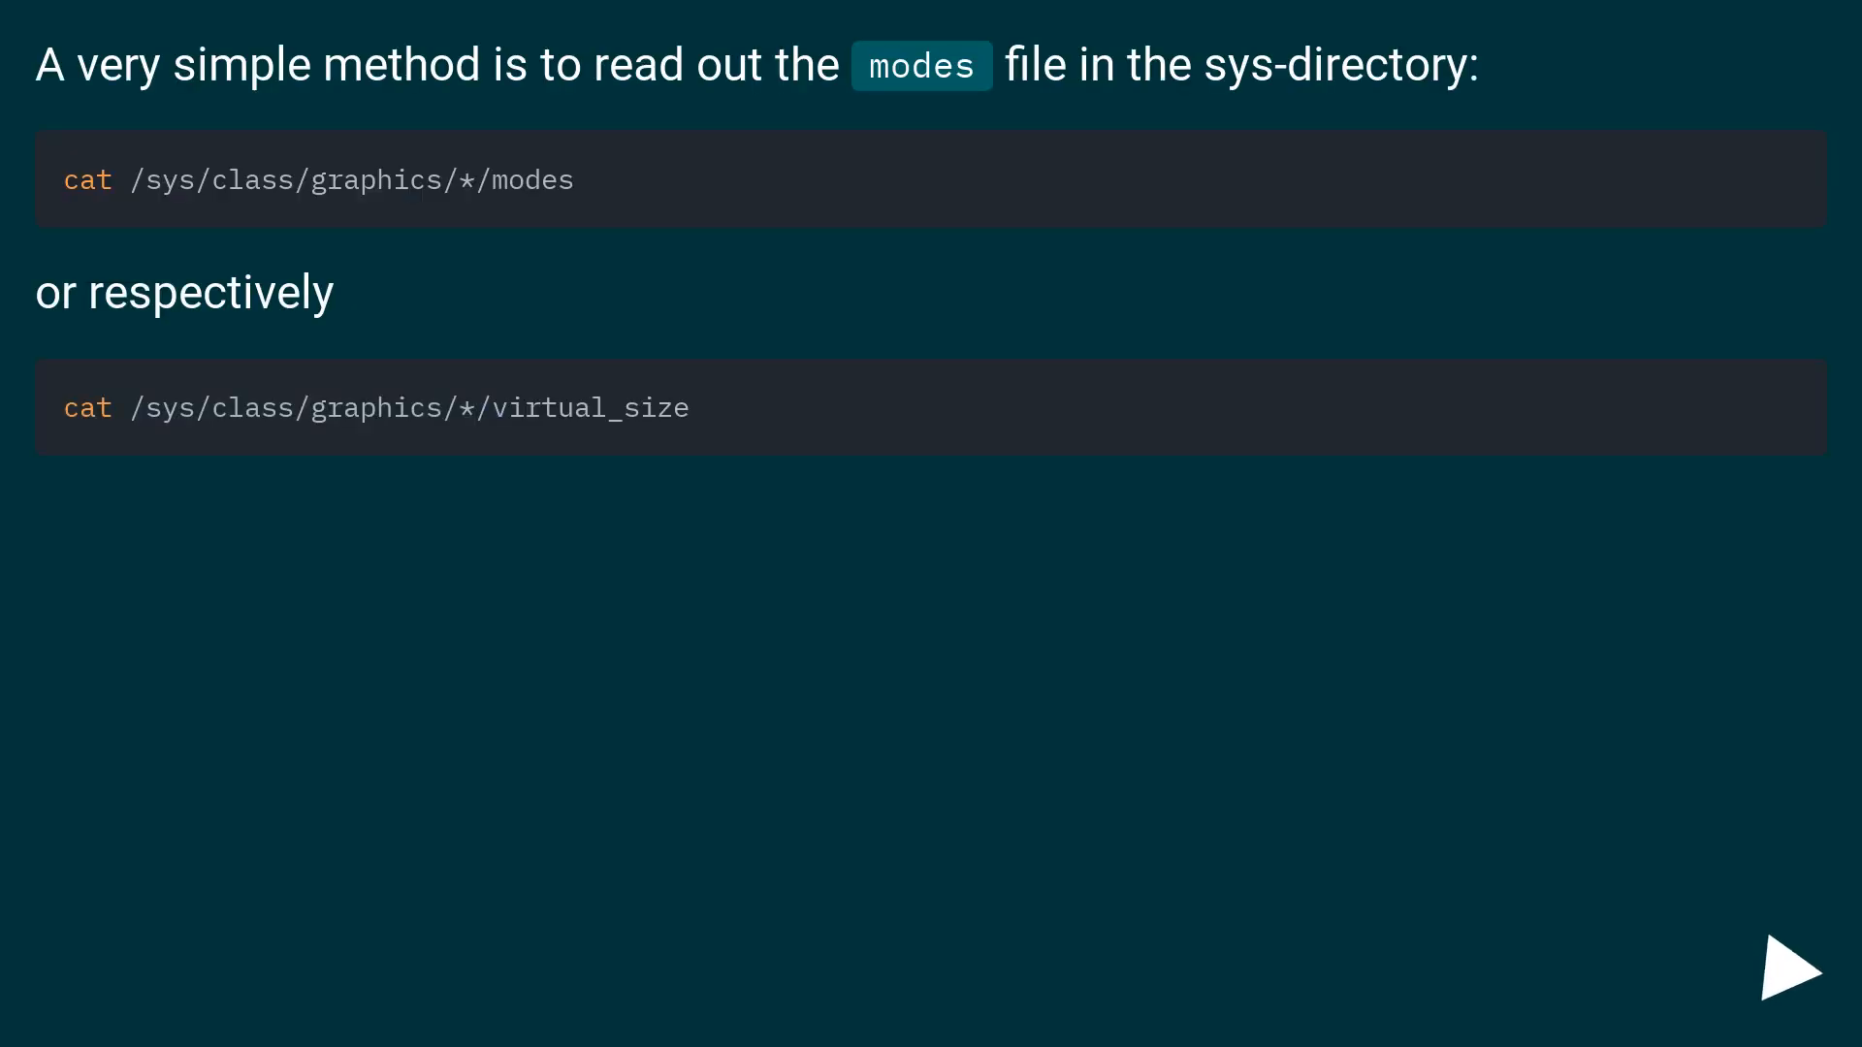
click(1787, 989)
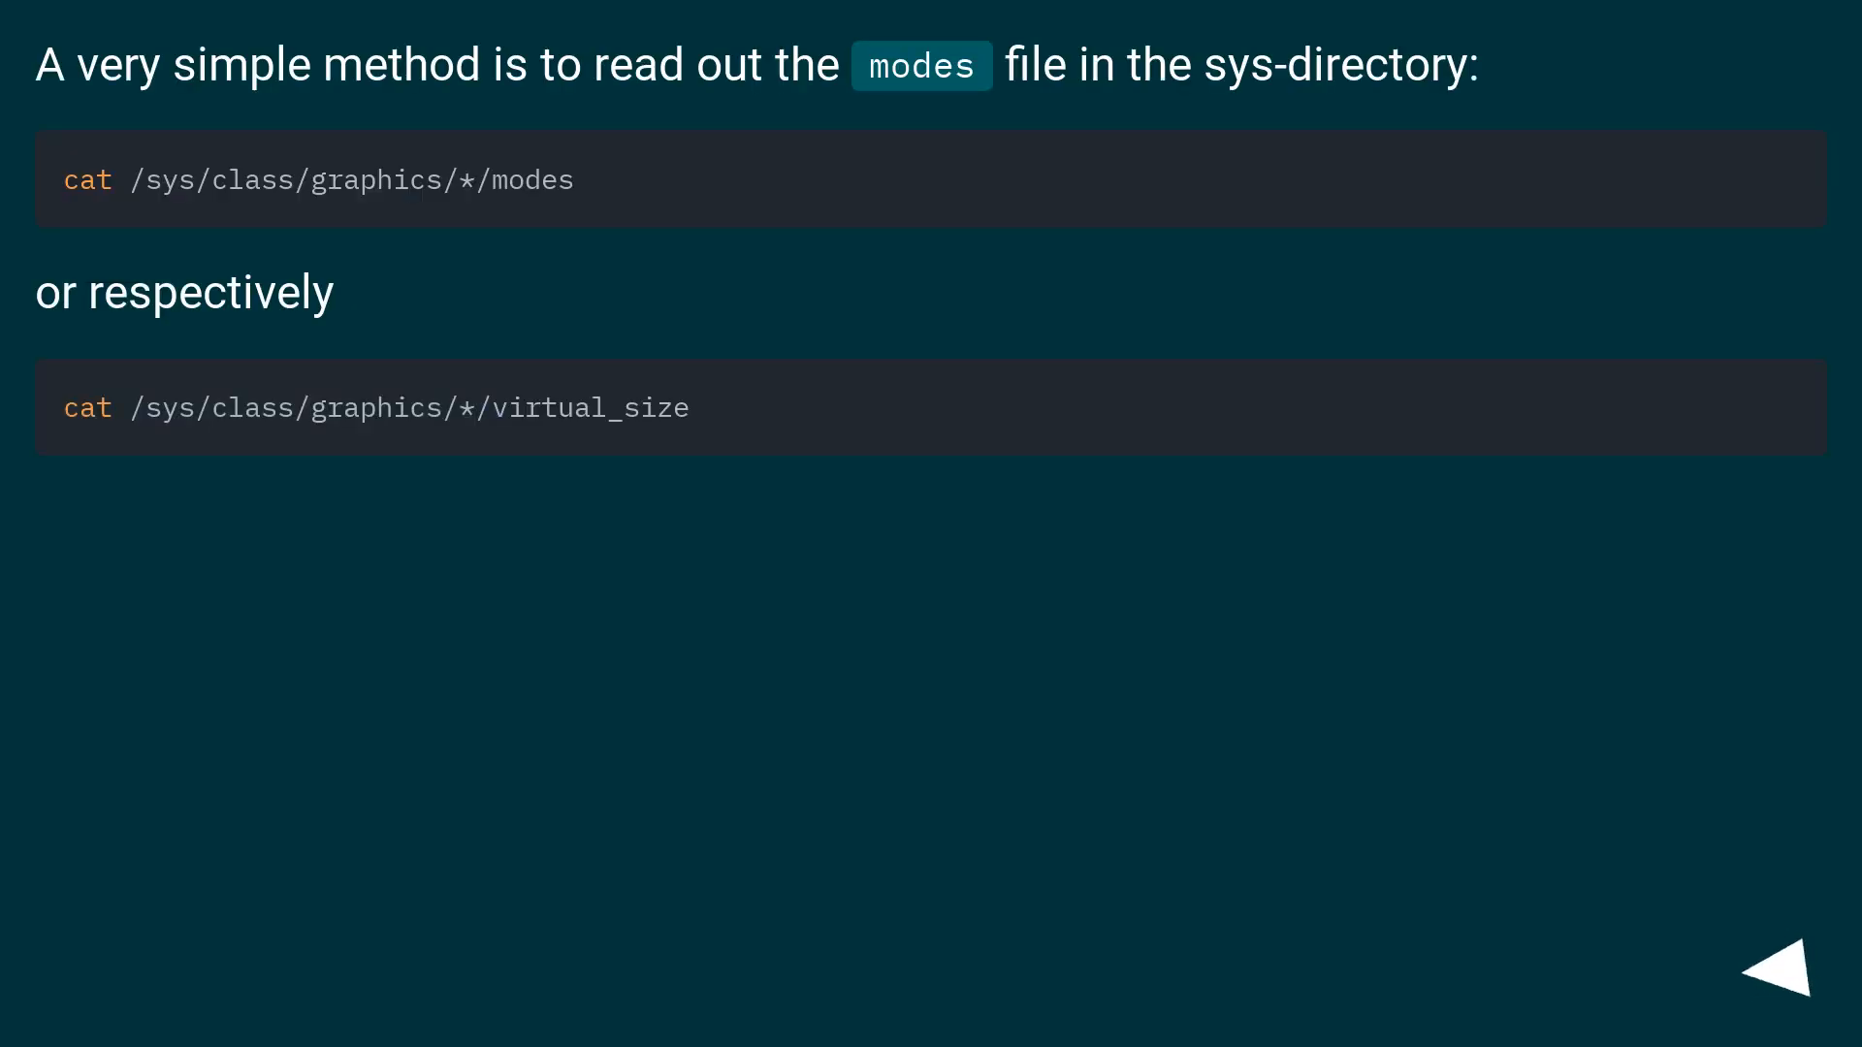
click(1787, 968)
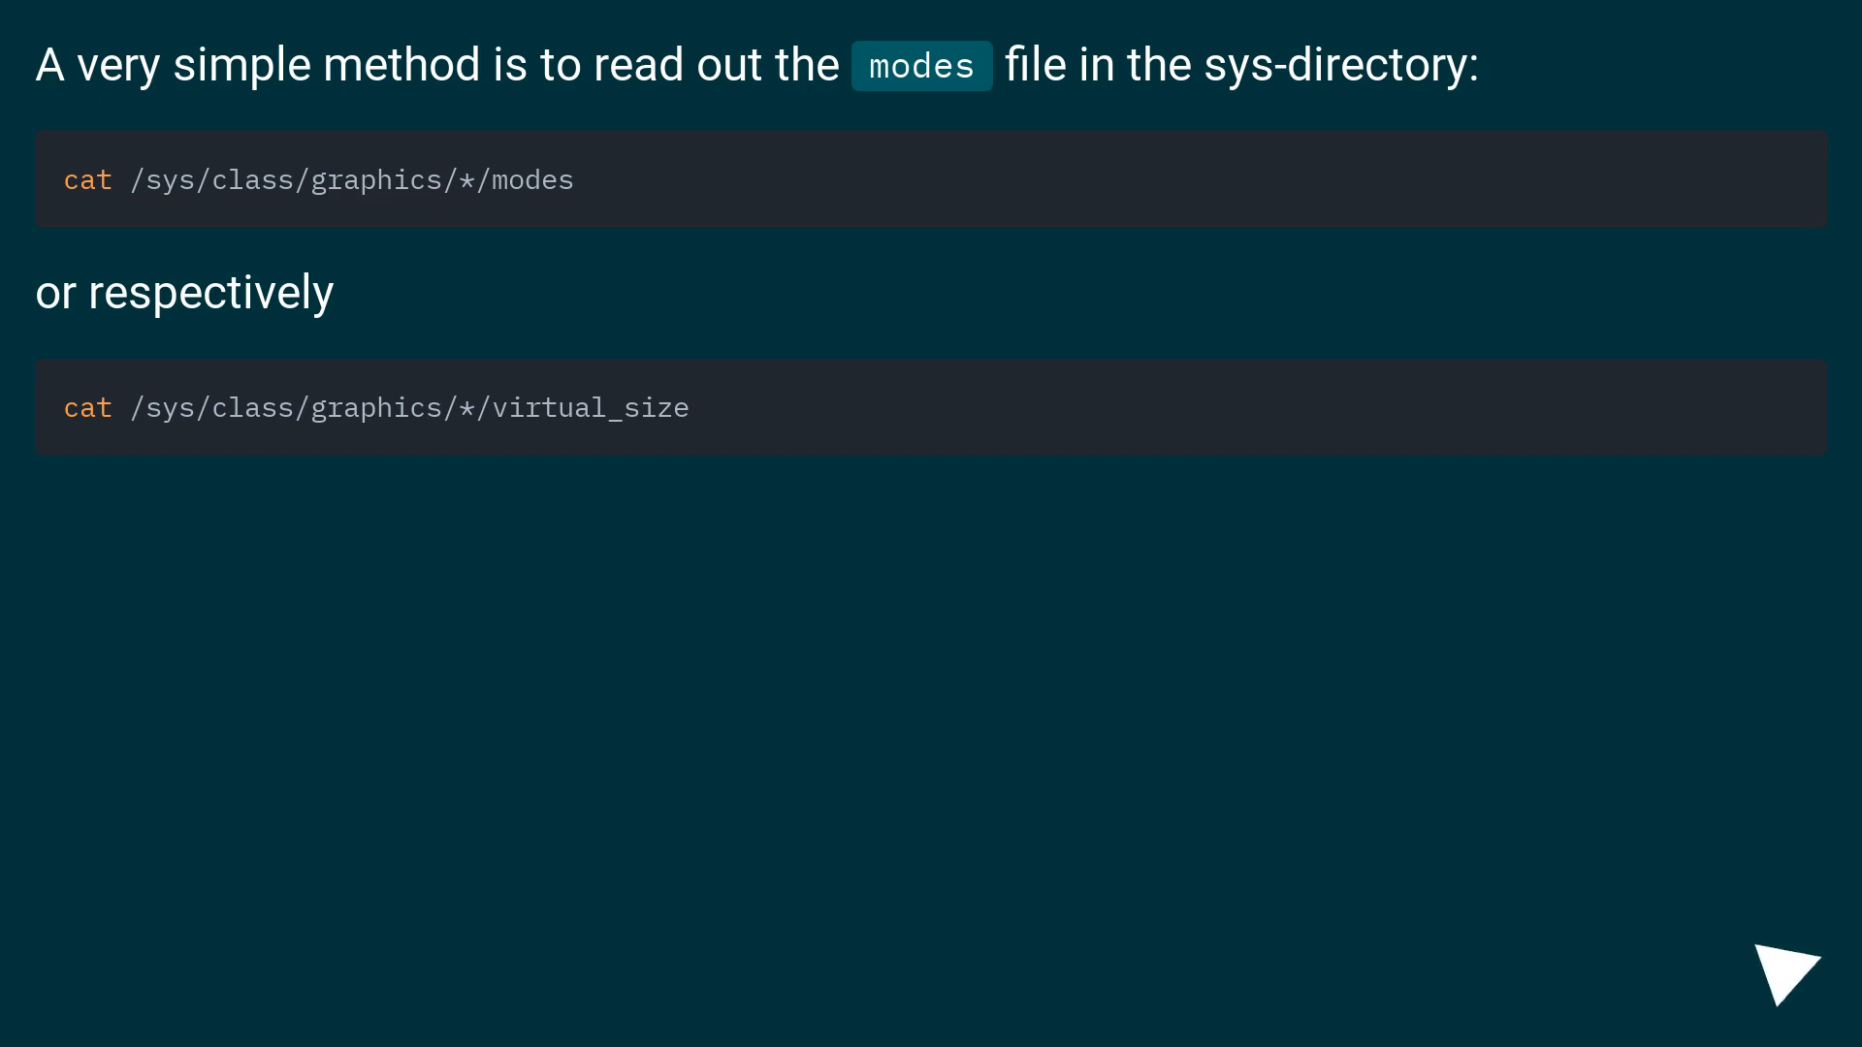